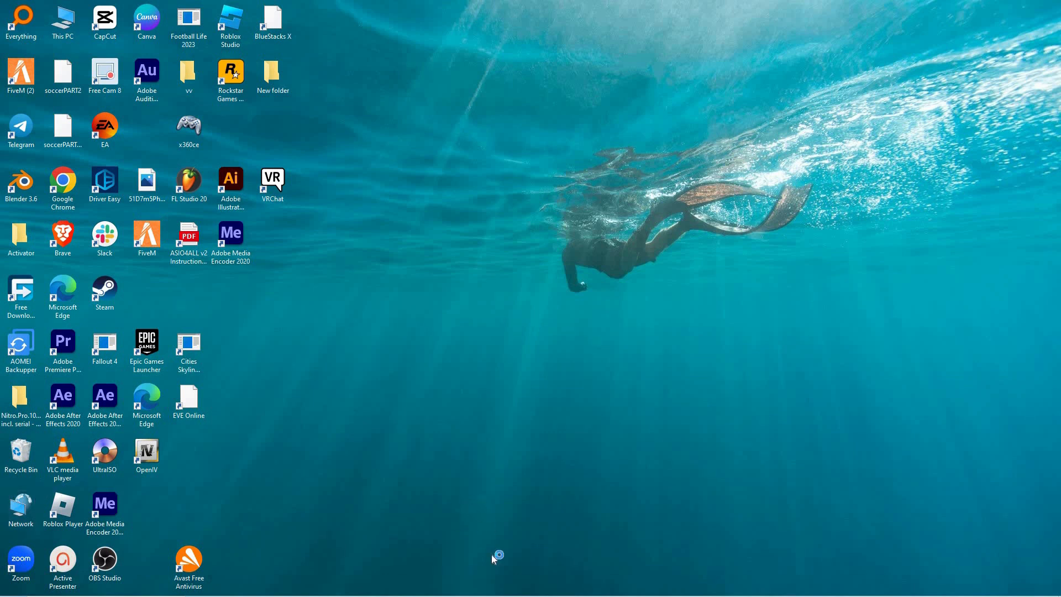
pyautogui.moveTo(522, 15)
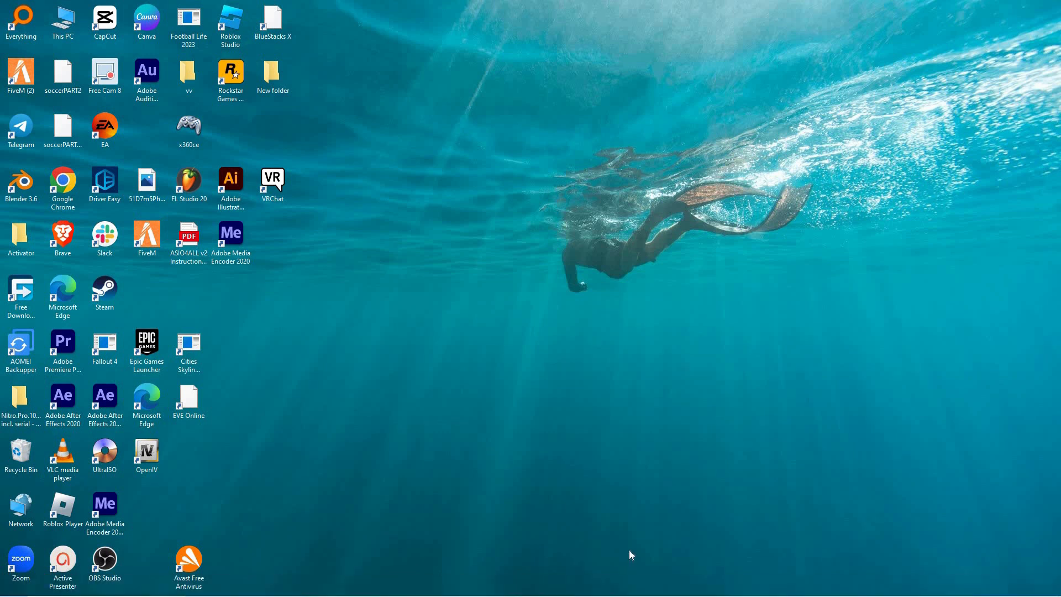
pyautogui.moveTo(612, 500)
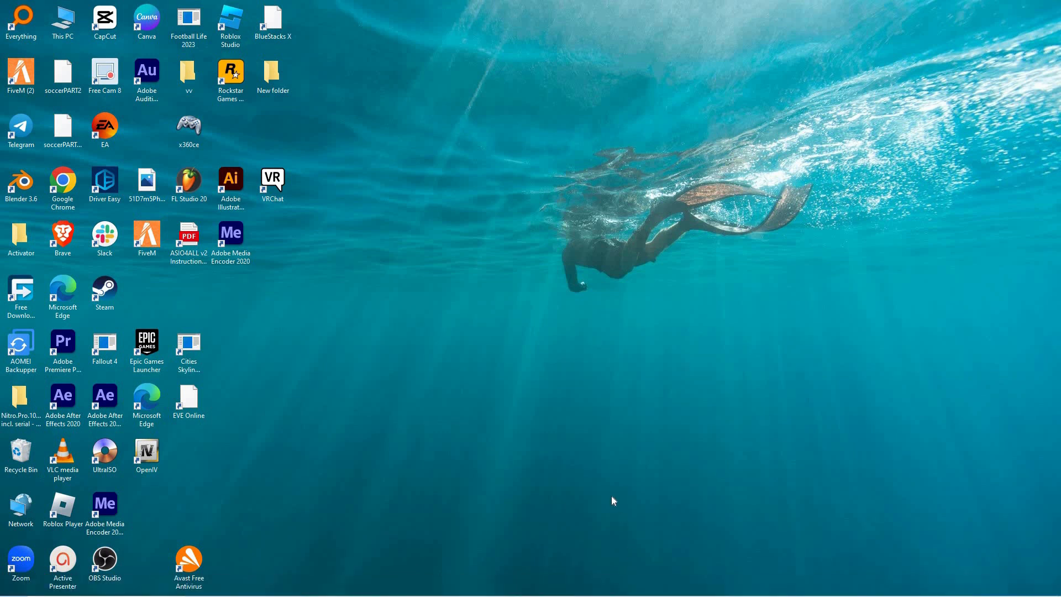
pyautogui.moveTo(609, 509)
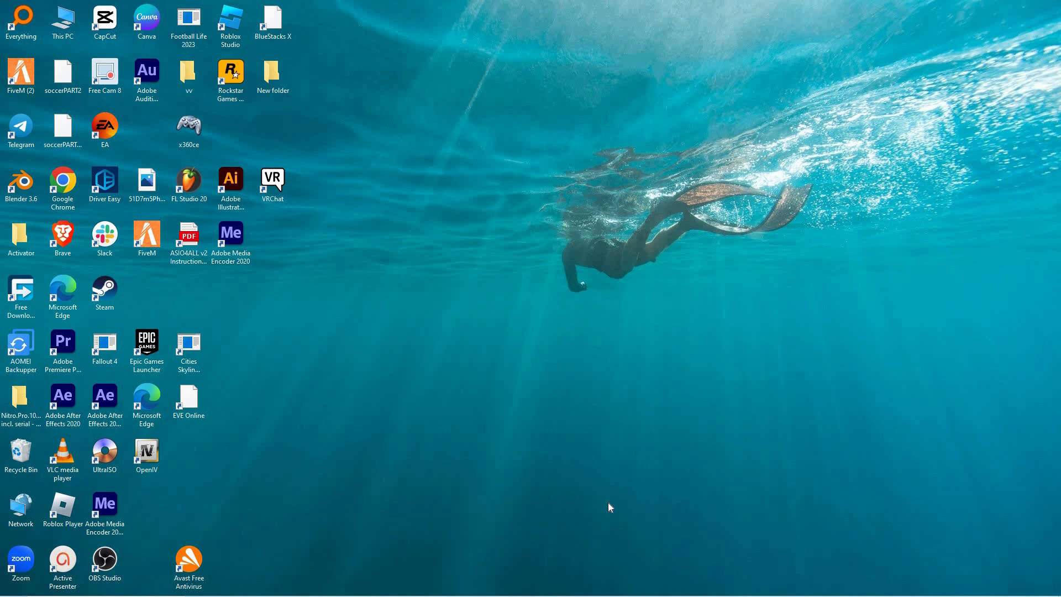
pyautogui.moveTo(607, 520)
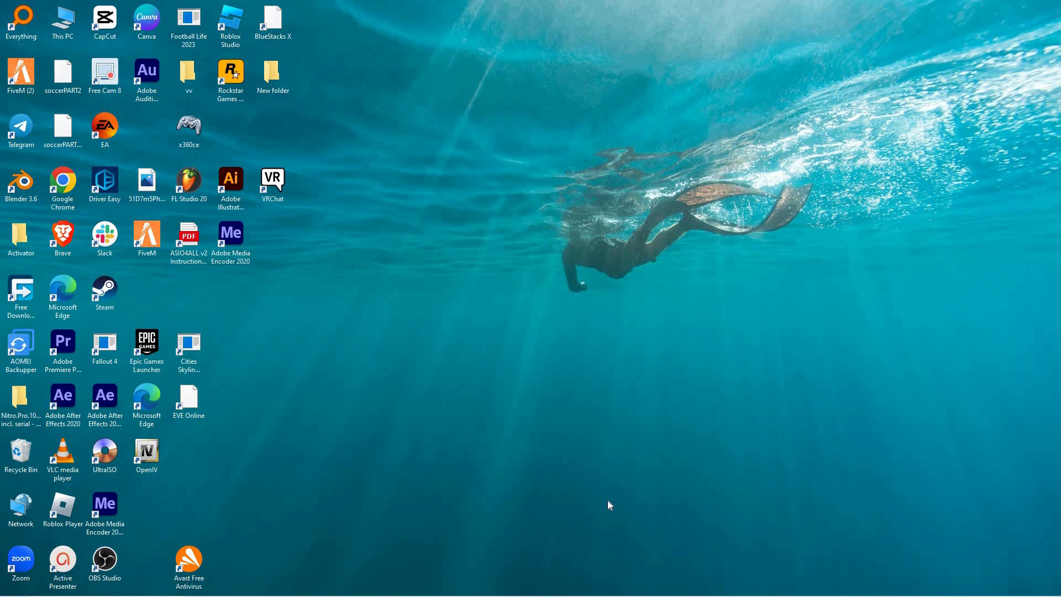
pyautogui.moveTo(604, 523)
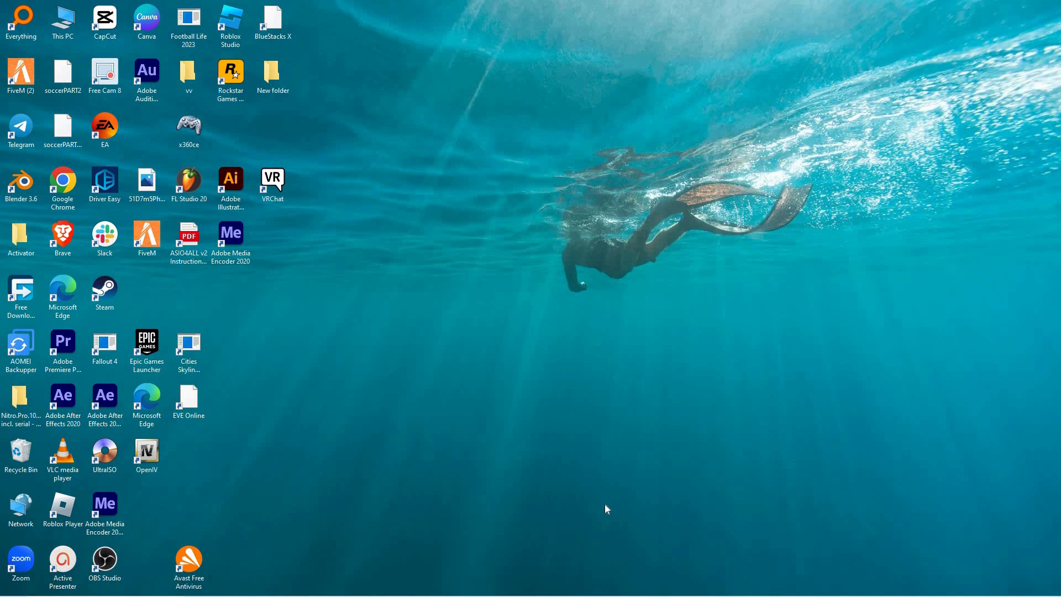
pyautogui.moveTo(603, 528)
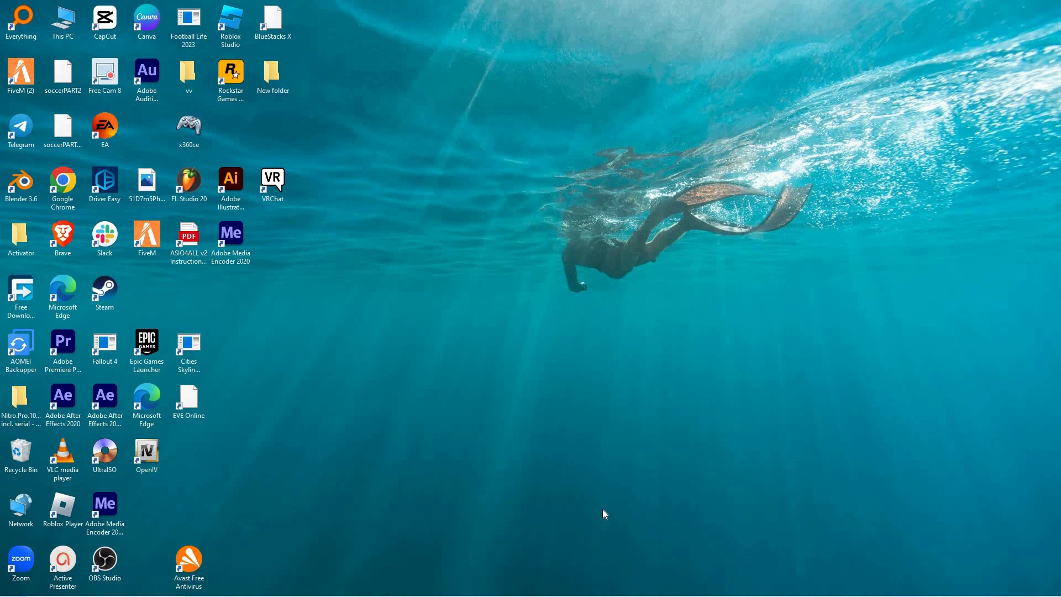
pyautogui.moveTo(601, 518)
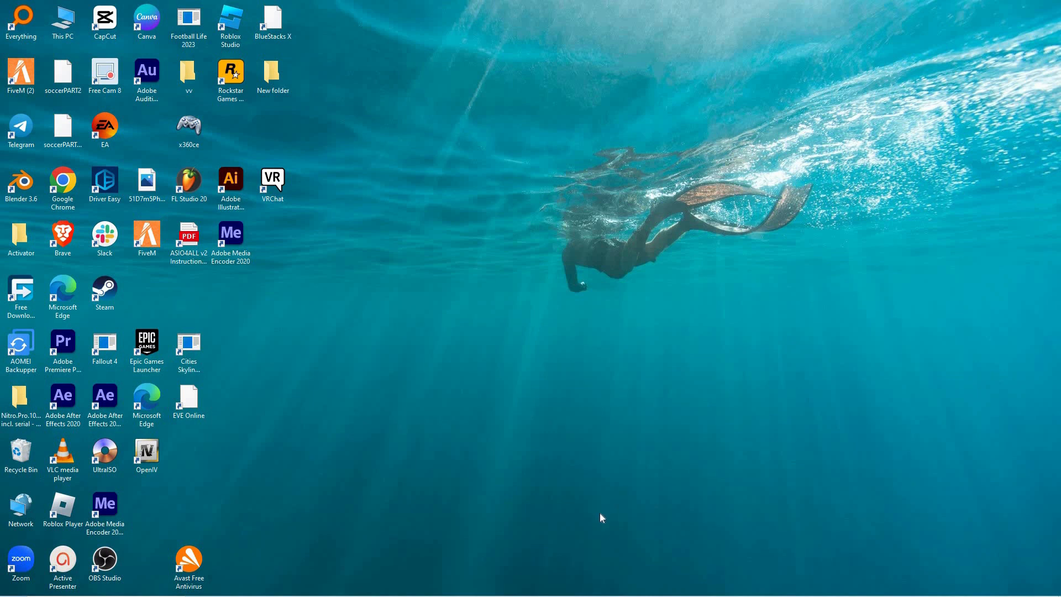
pyautogui.moveTo(602, 536)
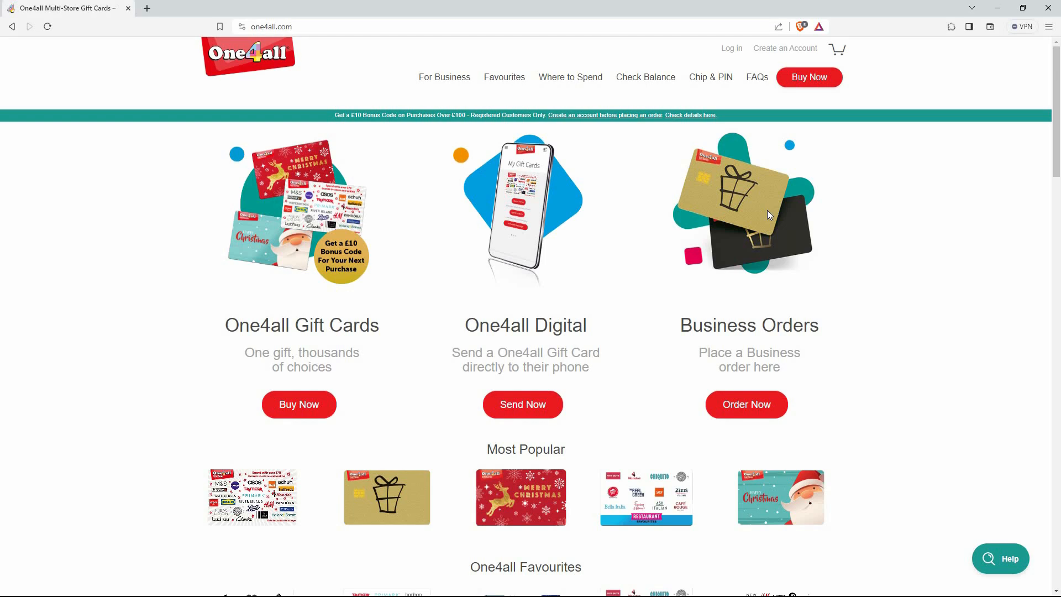
# From the Retail Partners list, reach White & Green's page and visit whiteandgreenhome.com.
pyautogui.scroll(-3)
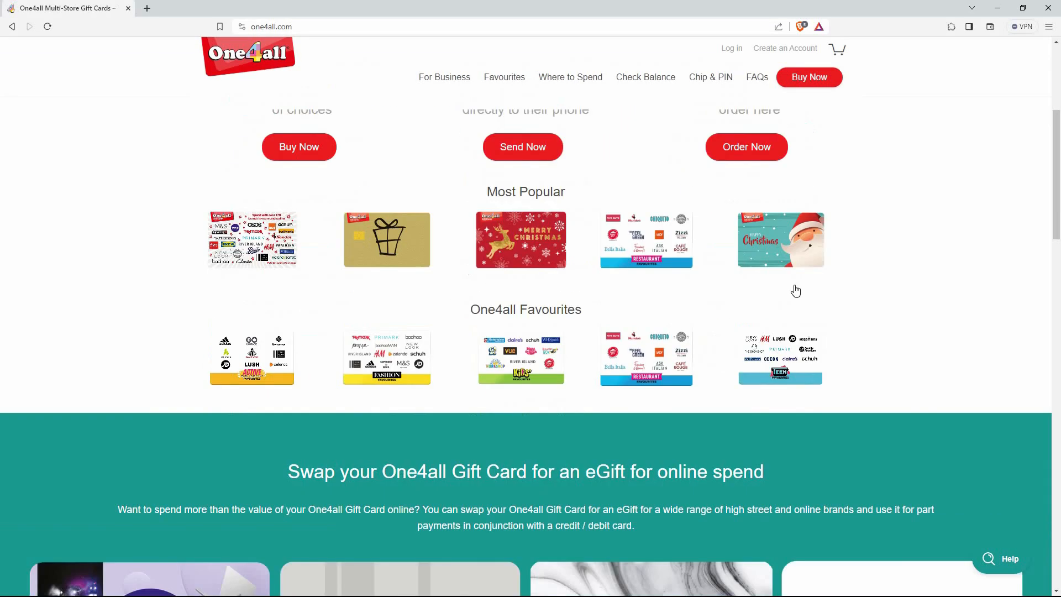
pyautogui.scroll(-3)
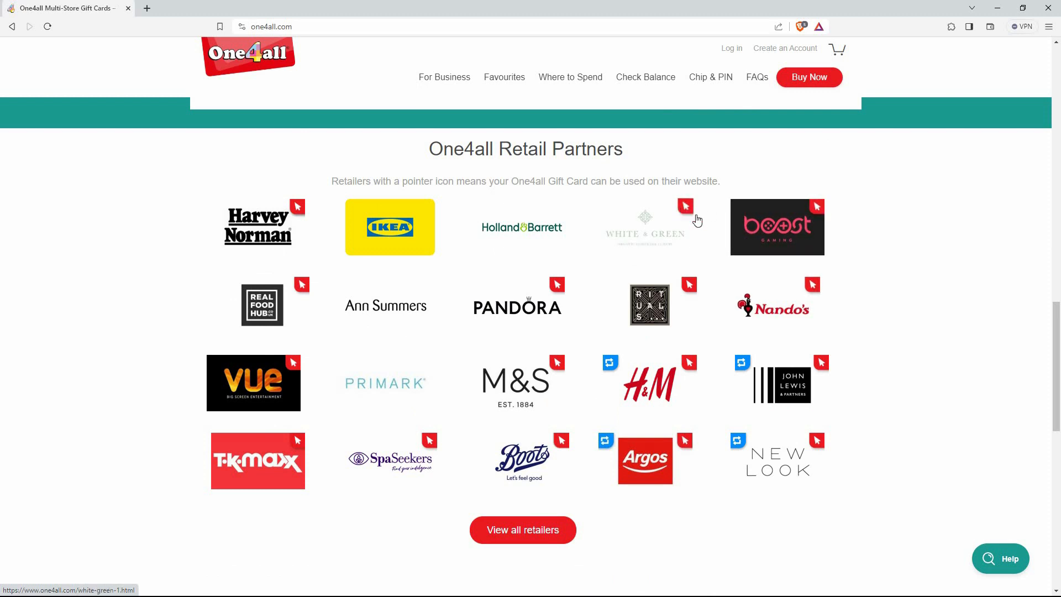
pyautogui.moveTo(593, 302)
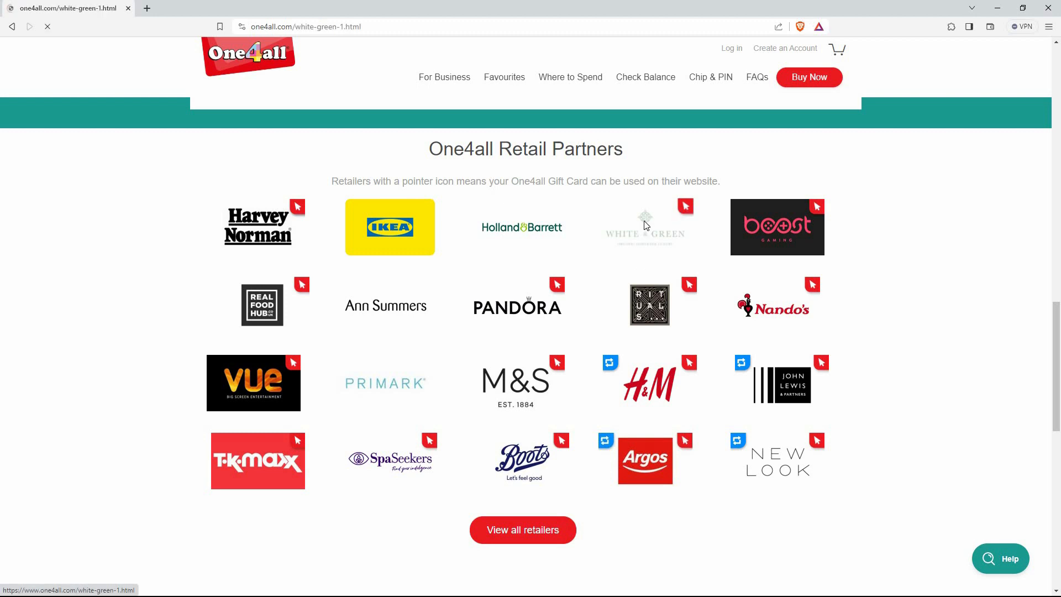
pyautogui.click(646, 225)
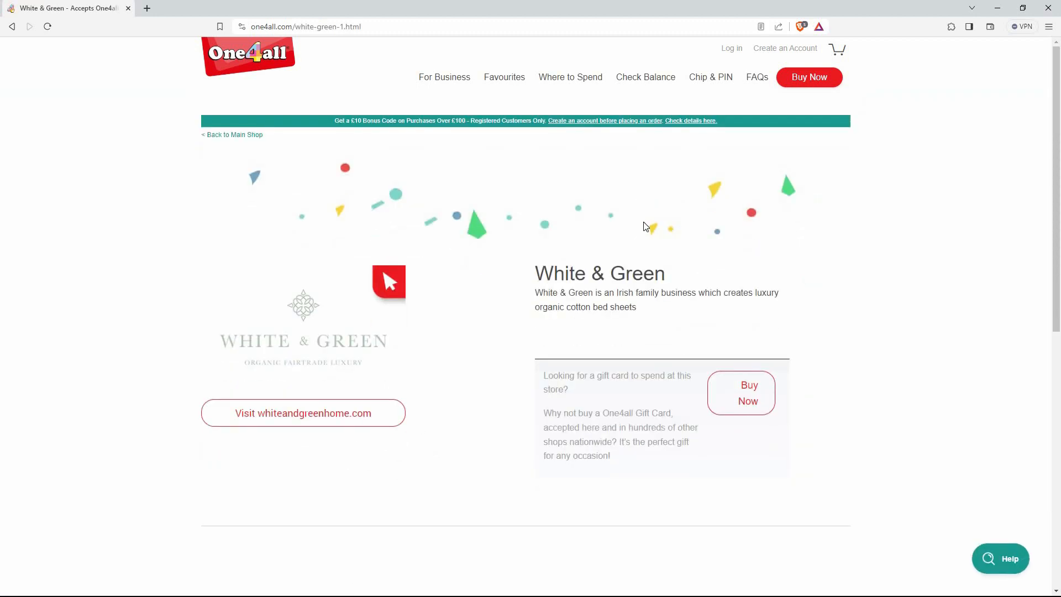
pyautogui.moveTo(432, 362)
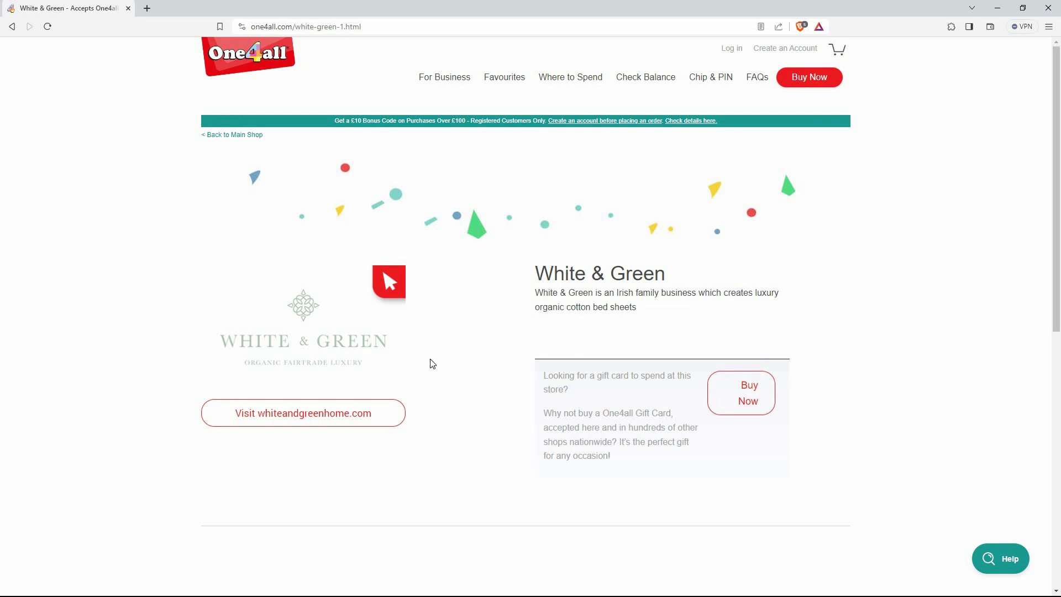
pyautogui.click(303, 413)
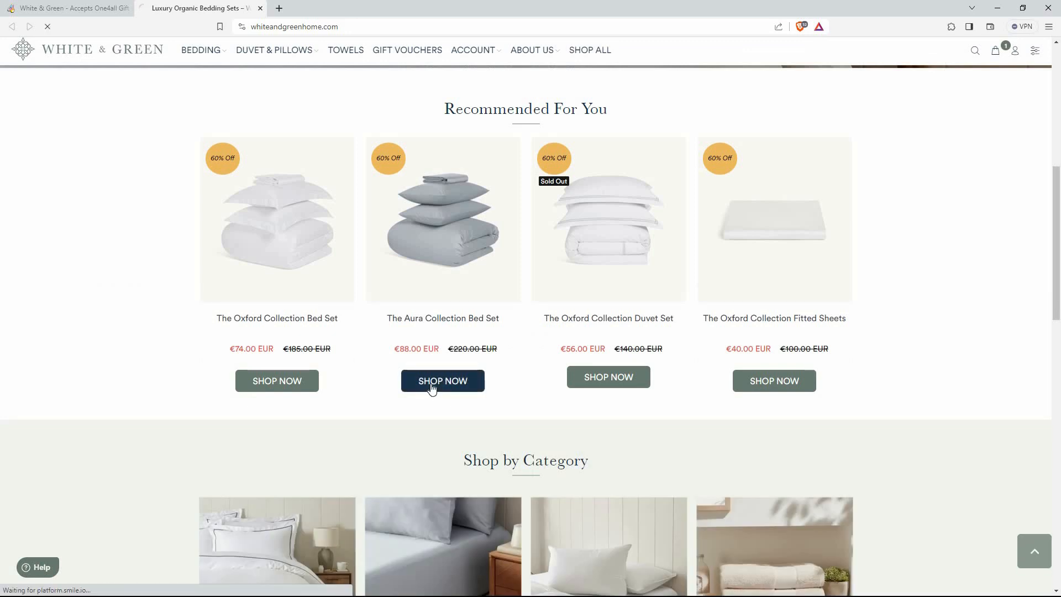
# Add the Aura Collection Bed Set to the cart, agree to terms, and continue to the €176 checkout.
pyautogui.click(442, 380)
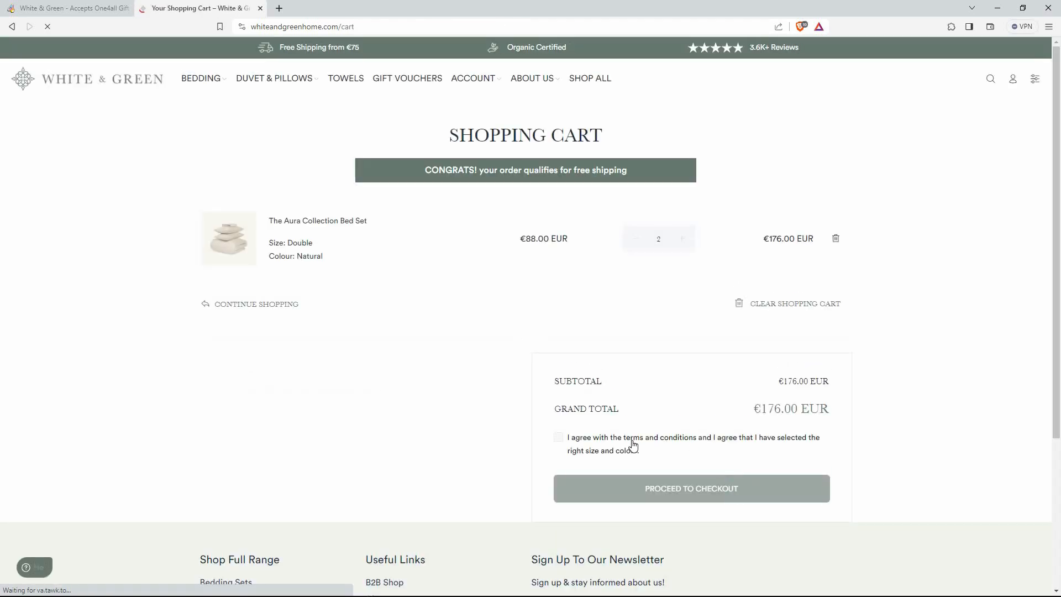
pyautogui.click(558, 437)
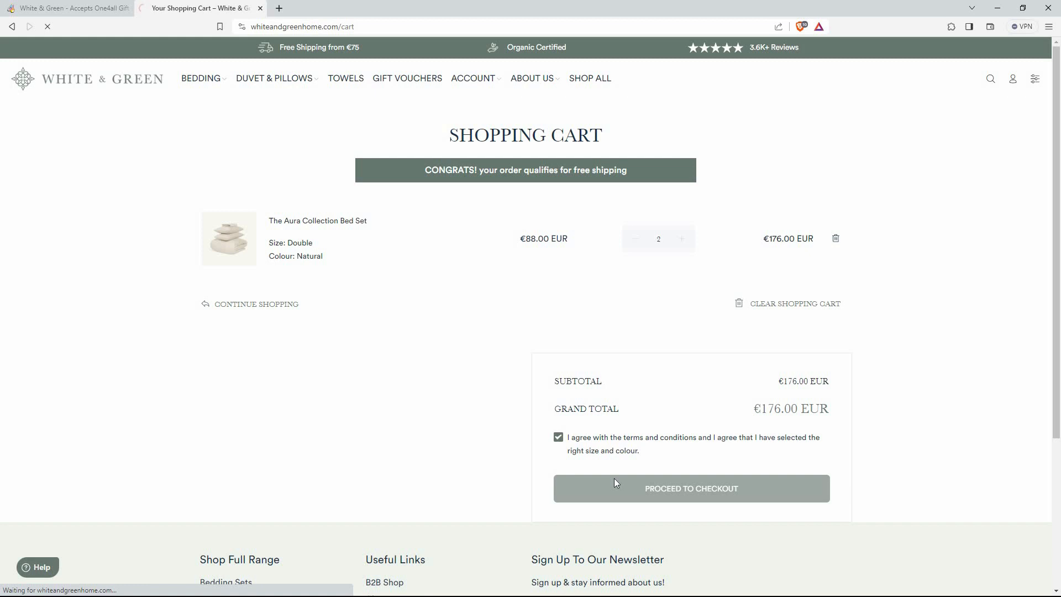
pyautogui.click(691, 489)
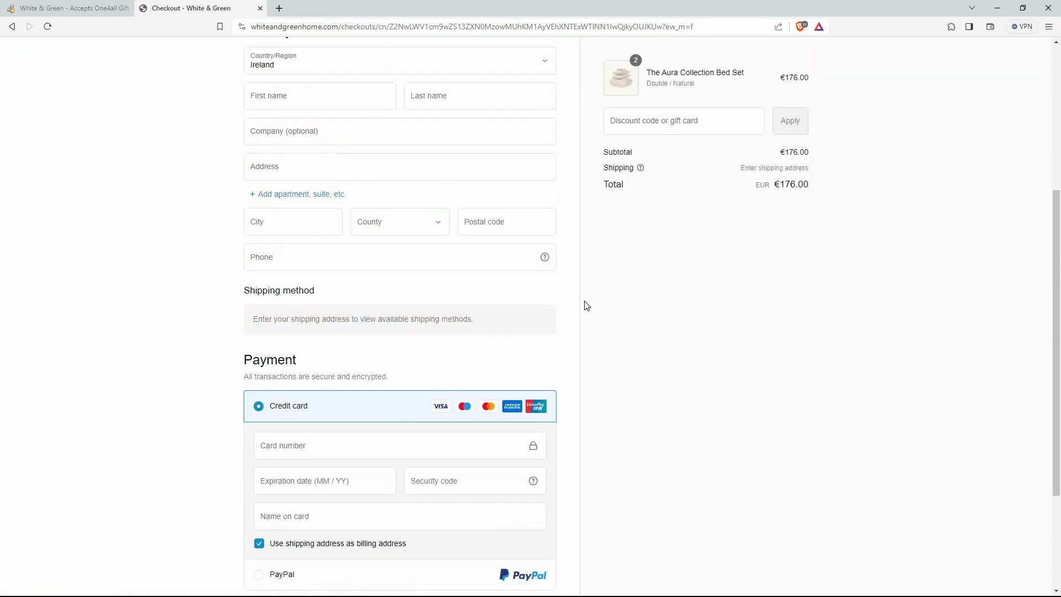
# Enter the gift card code 'gfhg' into the checkout's discount code or gift card field.
pyautogui.write('gfhg')
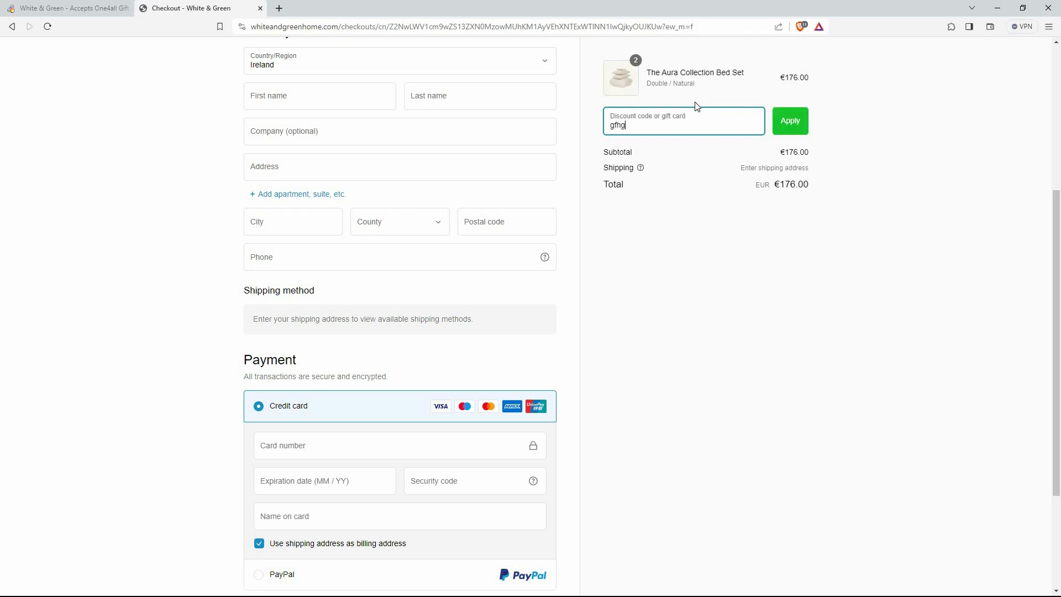